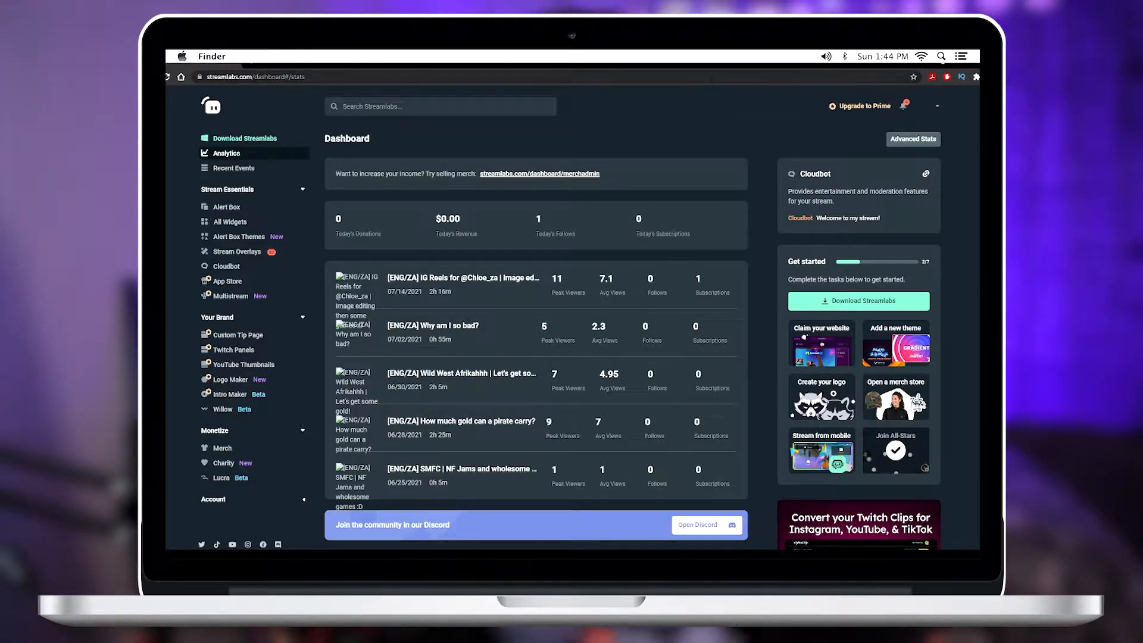
# Step: Search Streamlabs for "alert" and go to Alert Box Settings
pyautogui.click(439, 106)
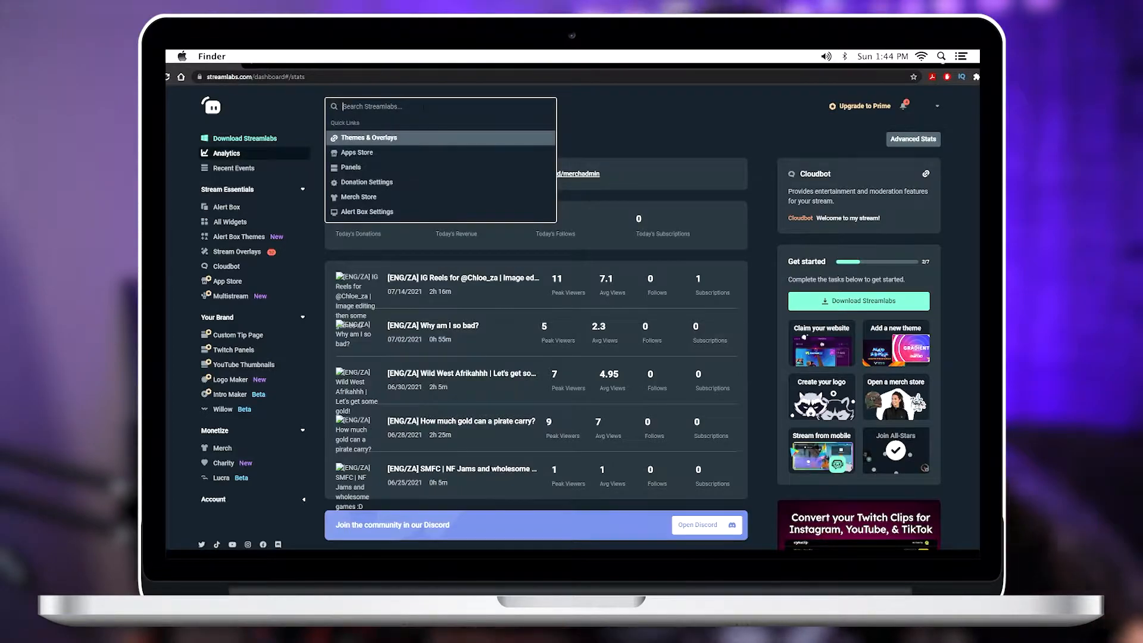
pyautogui.write('alert')
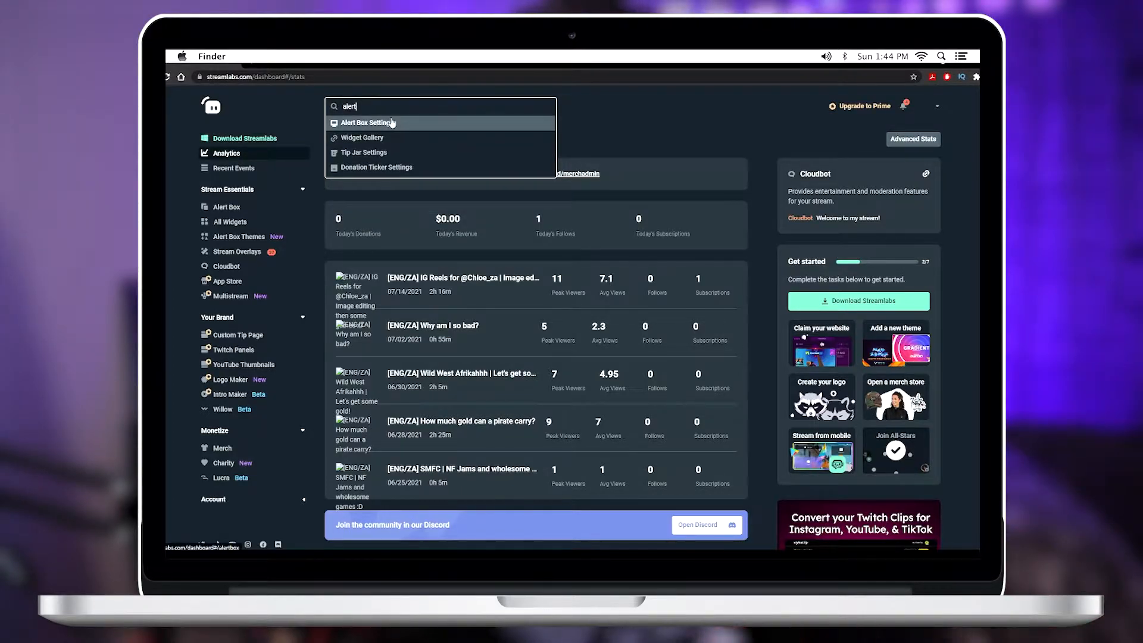
pyautogui.click(368, 122)
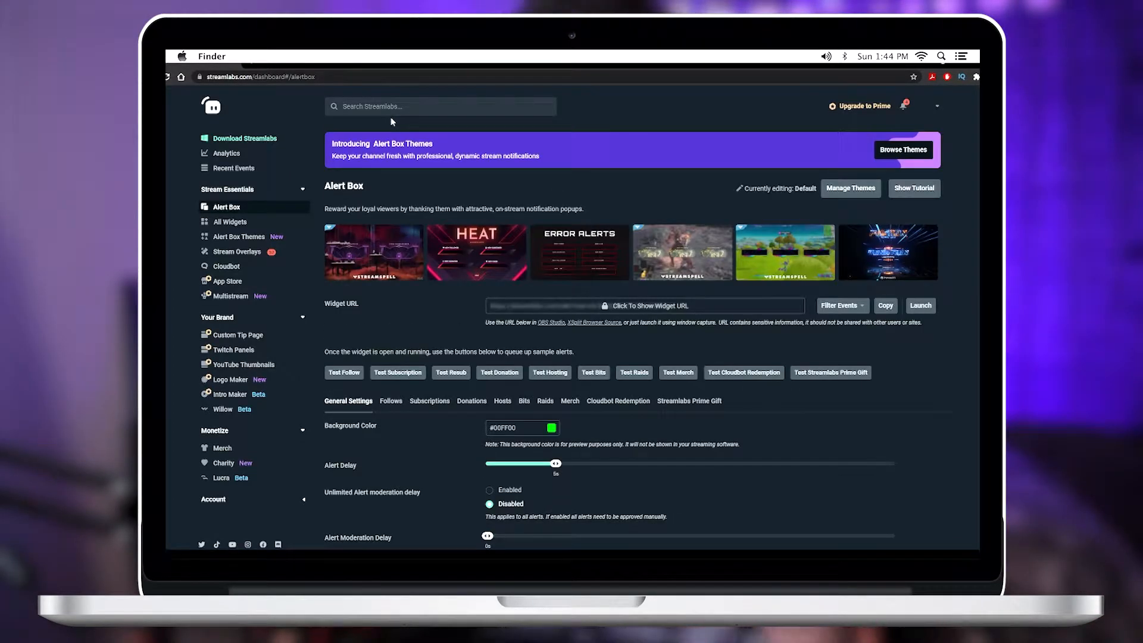
# Step: Display the Alert Box settings for Follows alerts
pyautogui.scroll(-3)
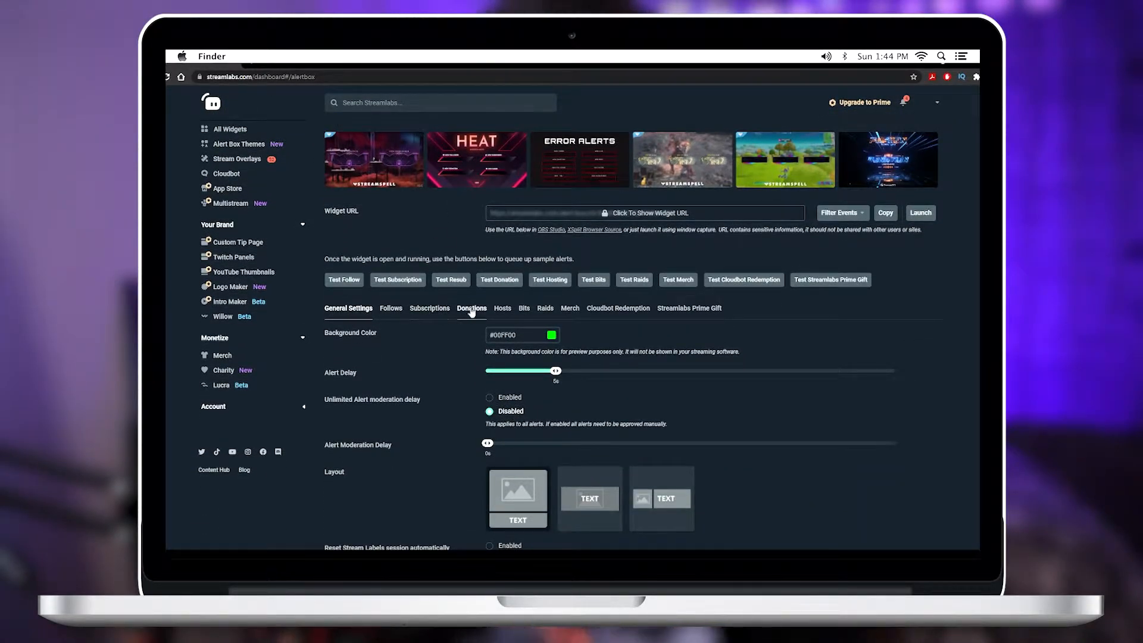
pyautogui.moveTo(556, 315)
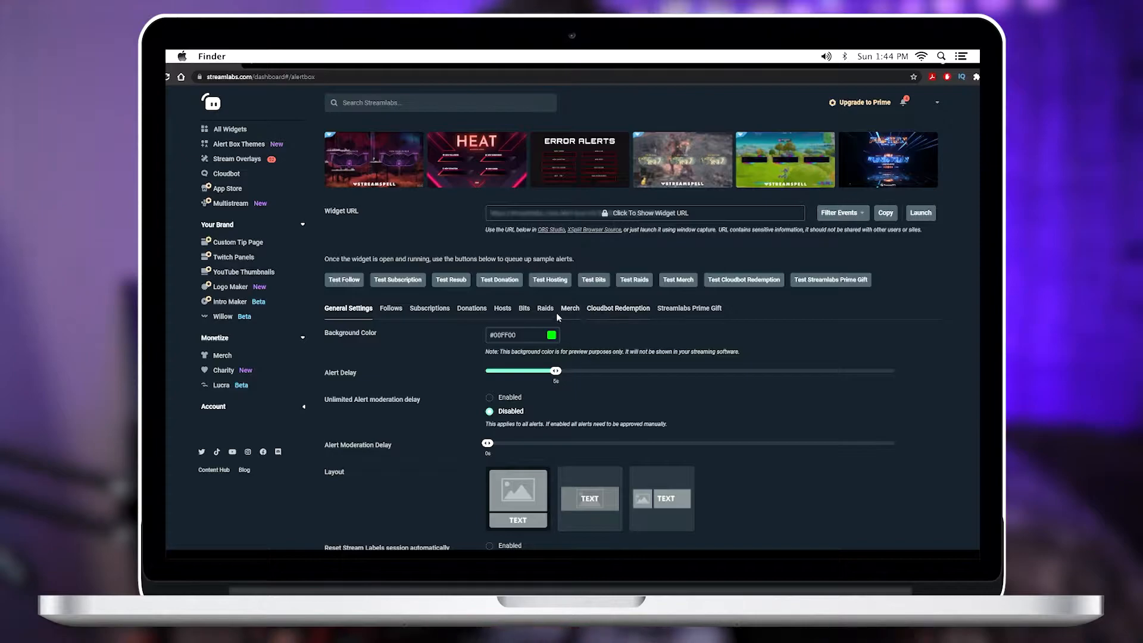
pyautogui.moveTo(391, 308)
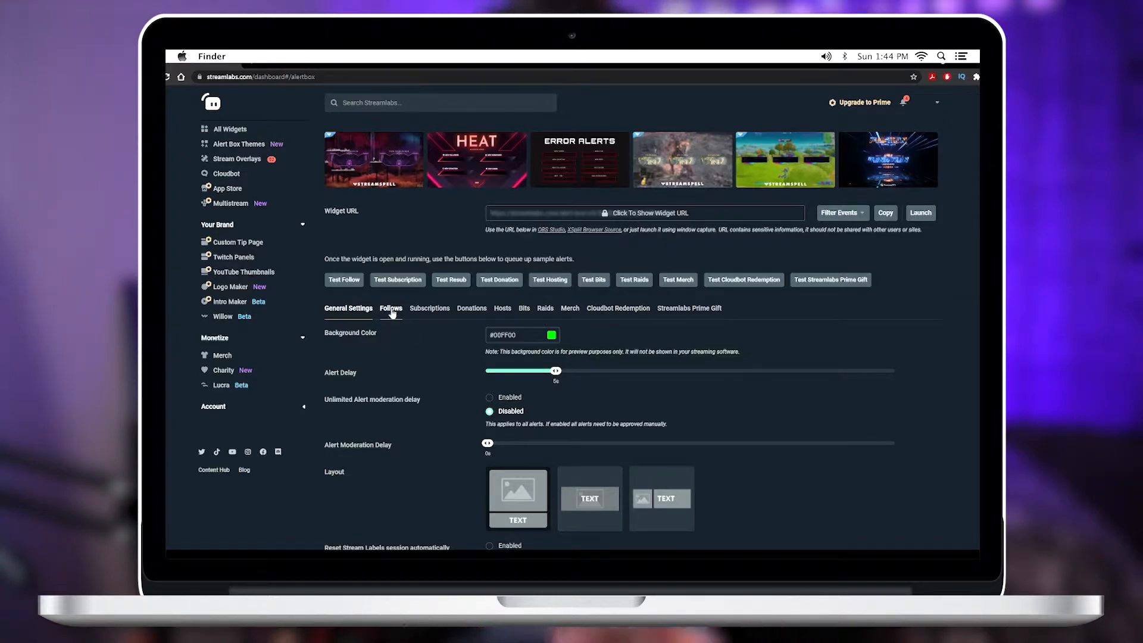
pyautogui.click(390, 307)
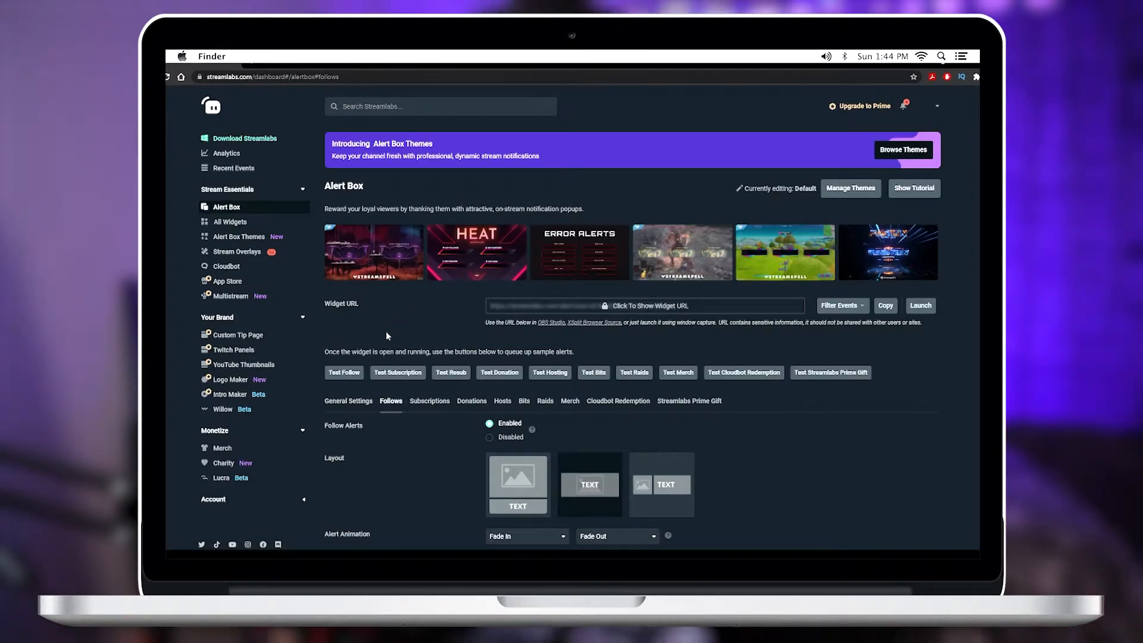
# Step: Open the Images Gallery for the follow alert image on the Uploads tab
pyautogui.scroll(-3)
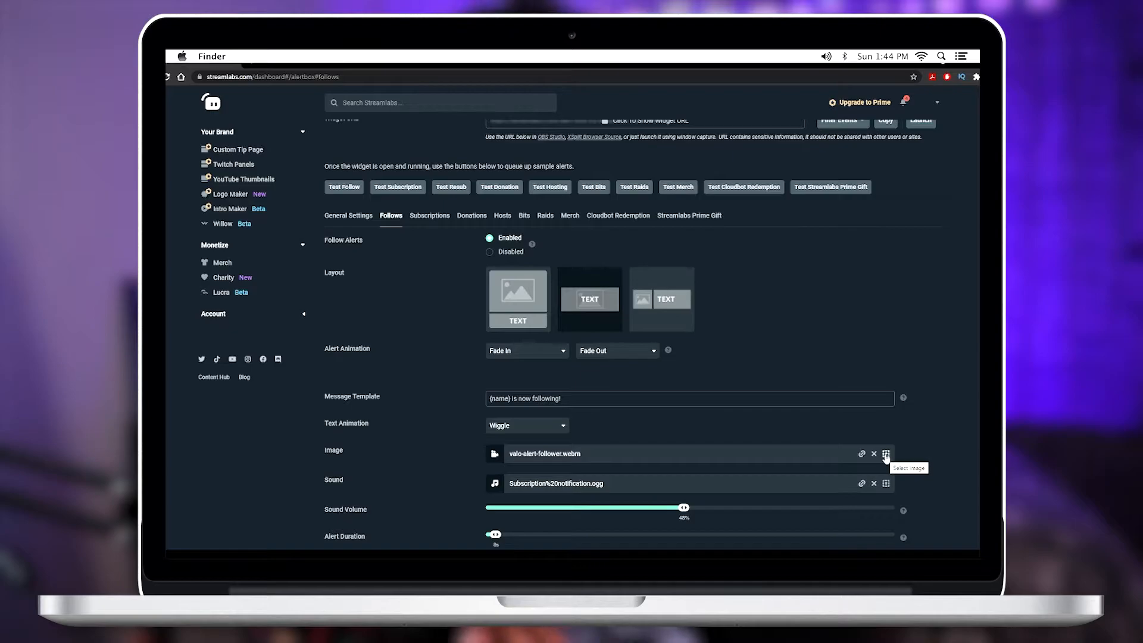
pyautogui.click(886, 453)
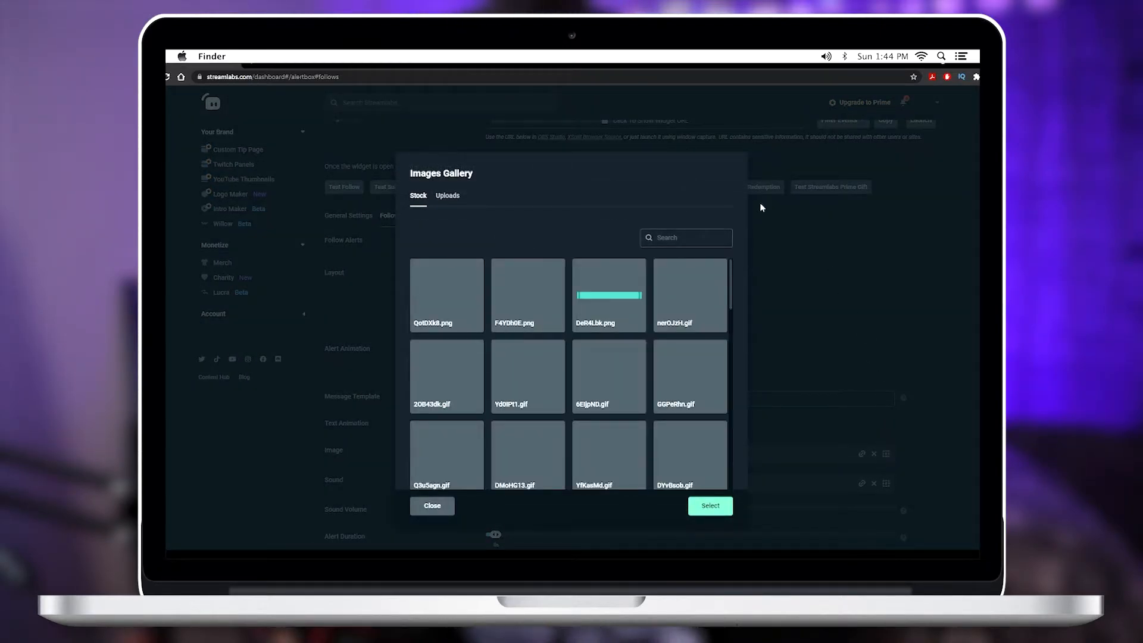
pyautogui.click(447, 195)
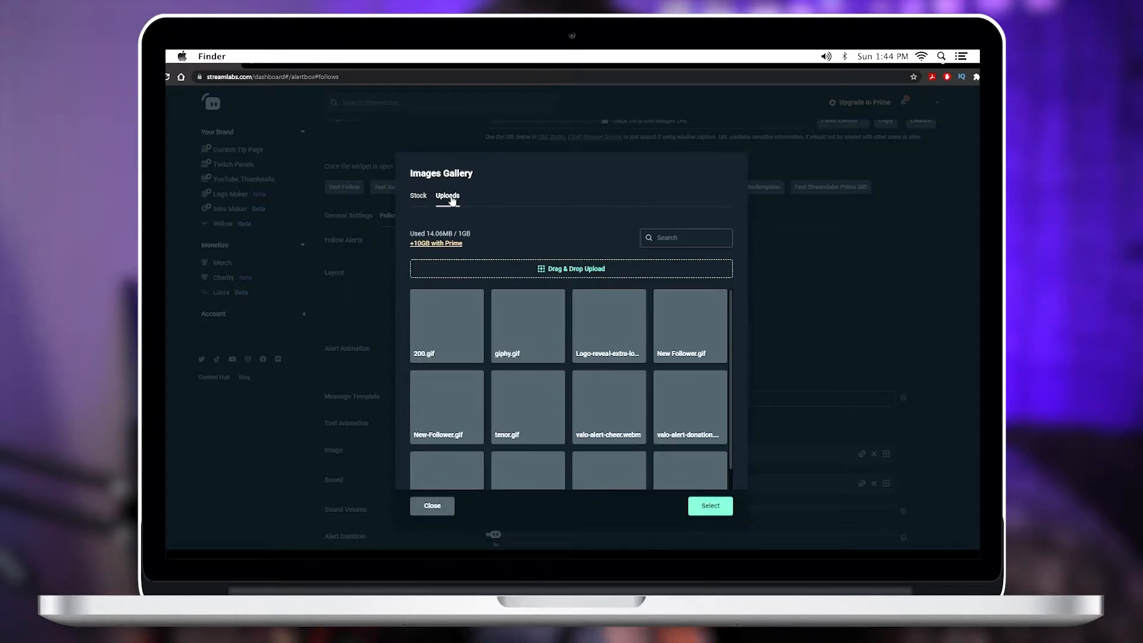